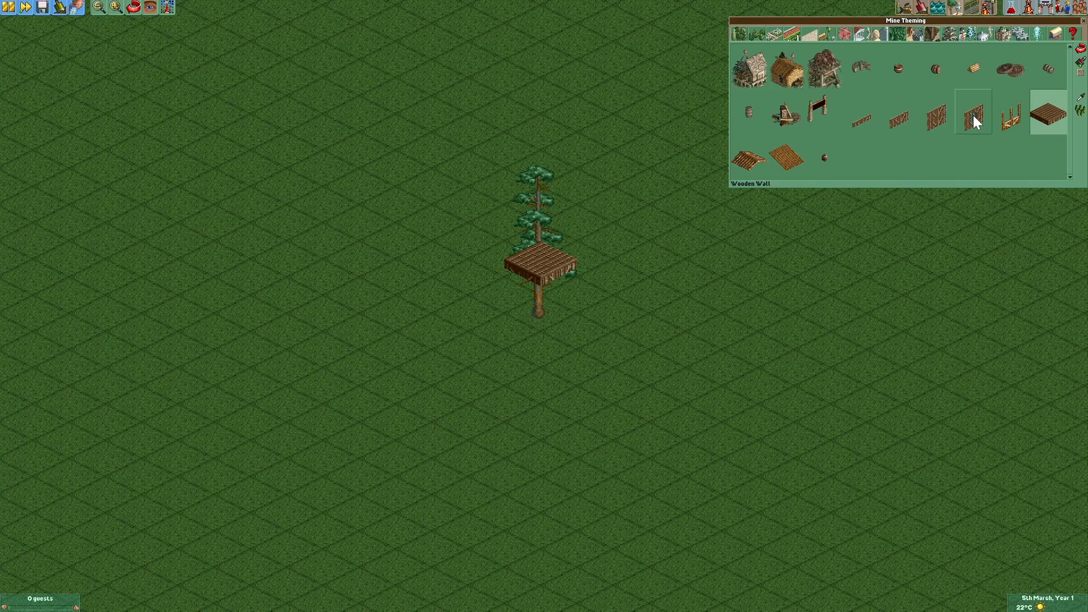
mouse_move(1012, 115)
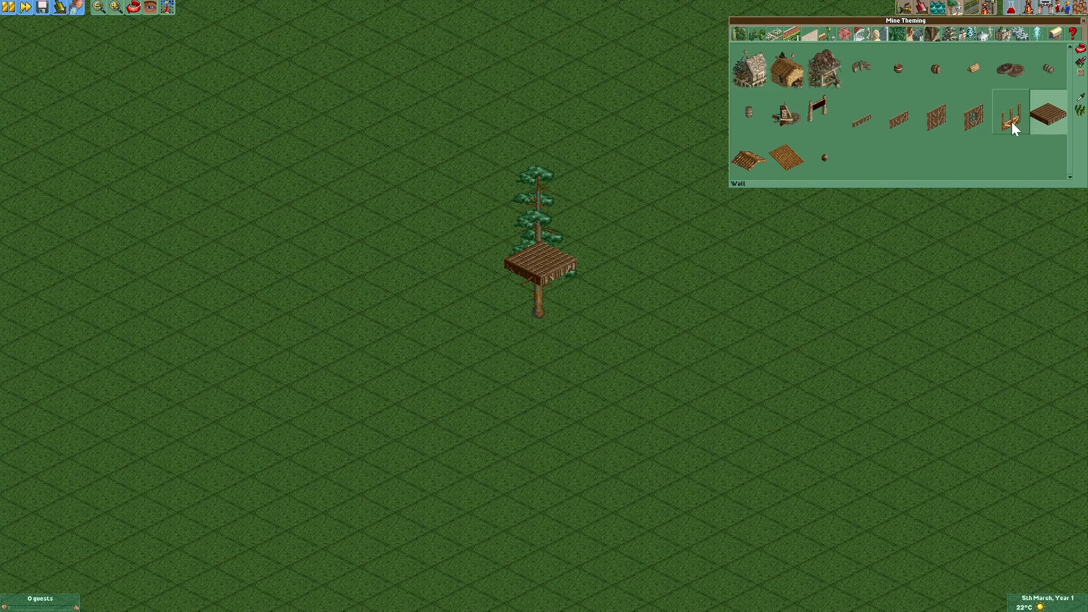
Step: Place Wooden Wall pieces and a wooden roof around the raised platform from Mine Theming
click(1012, 112)
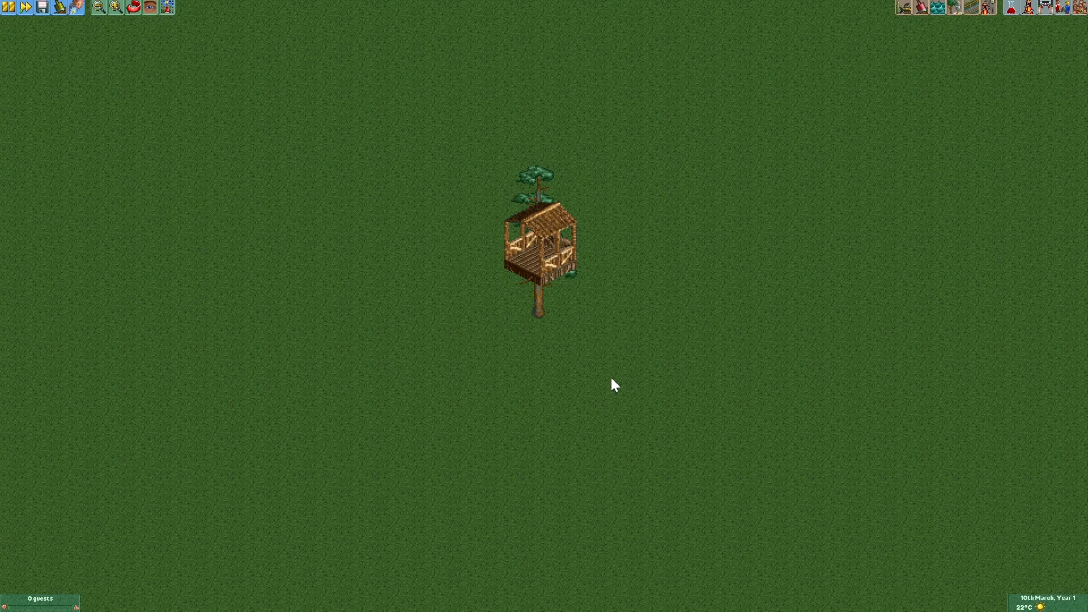
Step: Start a custom-layout Steel Wild Mouse coaster beside the tree house
click(966, 7)
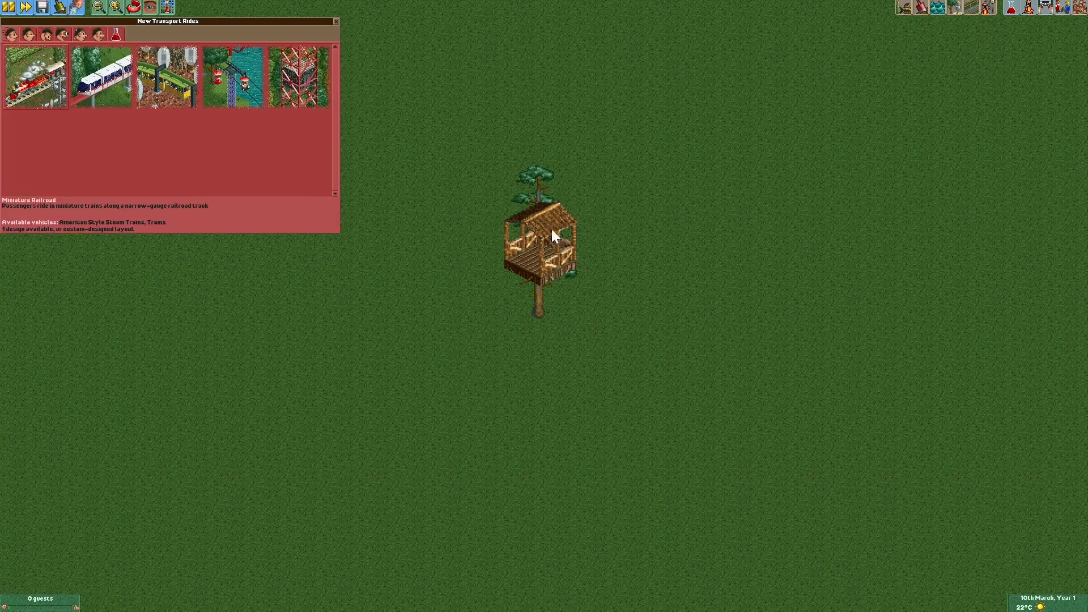
click(28, 34)
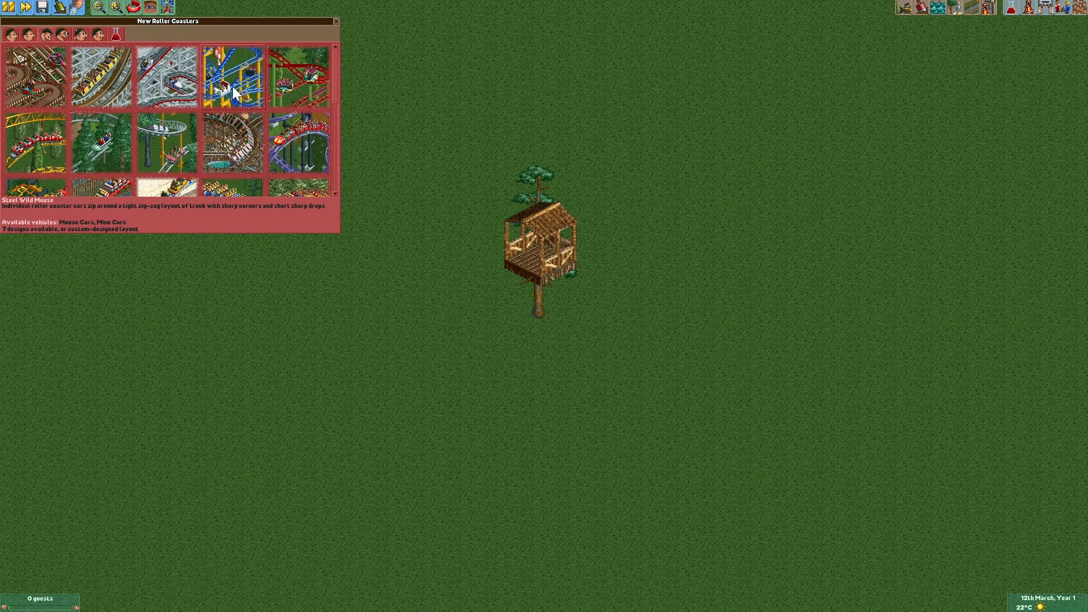
click(232, 76)
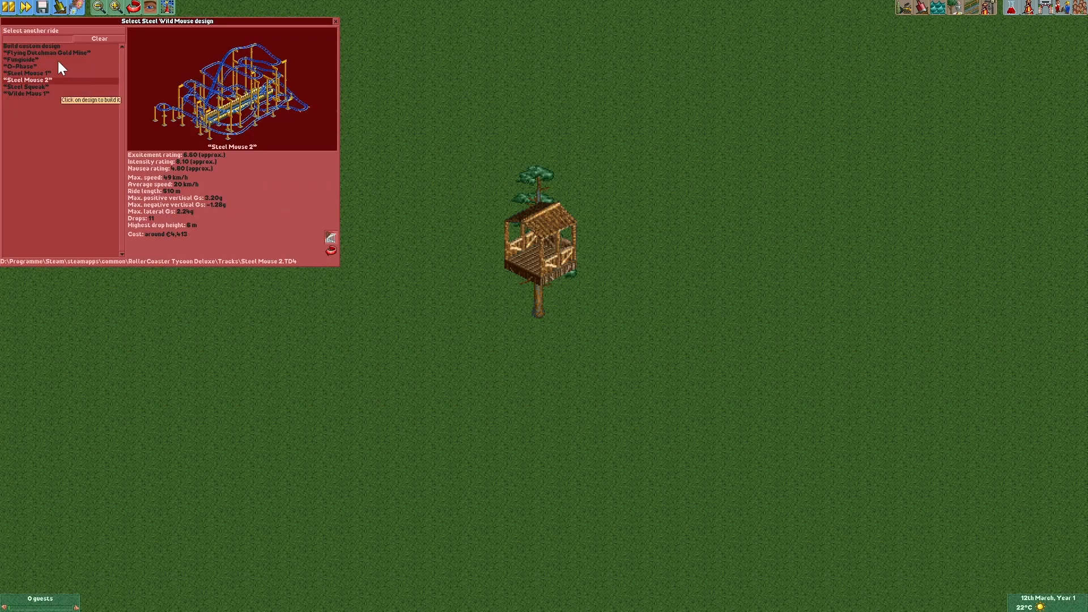
click(229, 83)
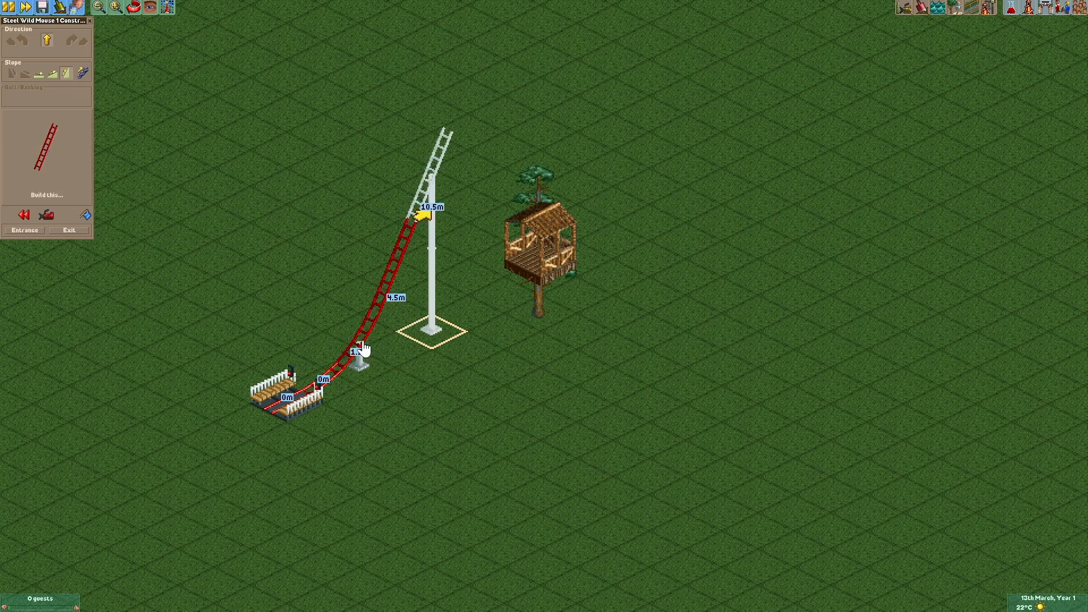
Step: Keep one steep lift piece as a ladder, demolish the rest, and bring up its colour scheme
click(45, 214)
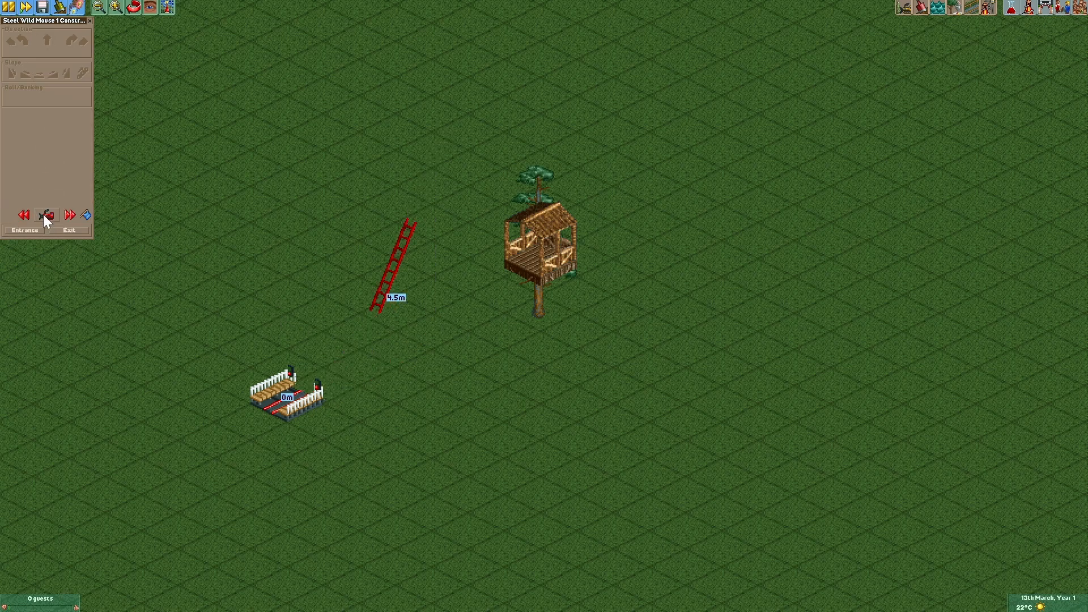
click(47, 215)
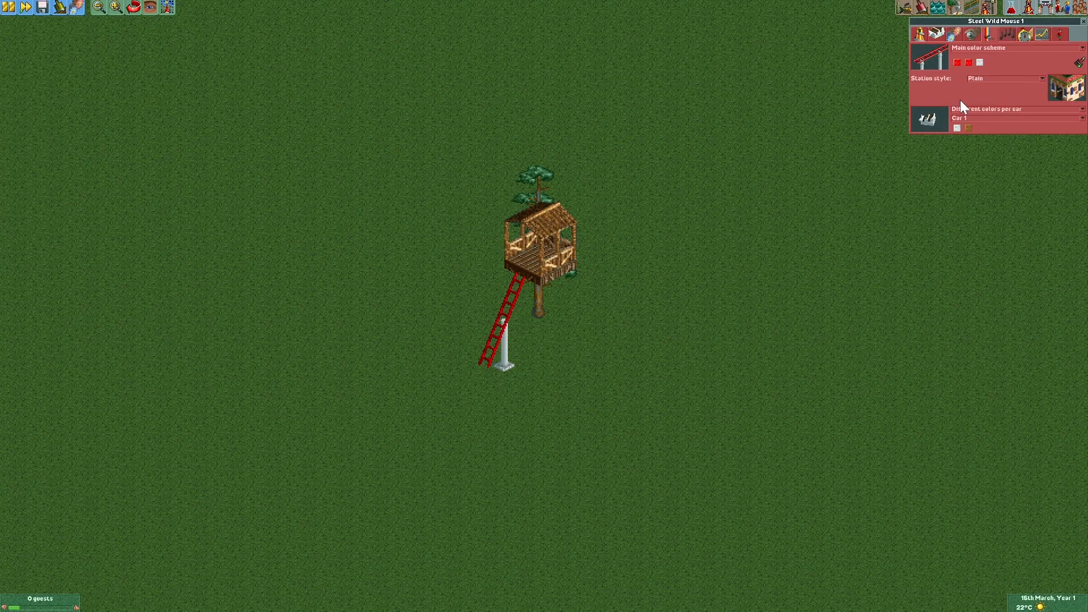
click(955, 61)
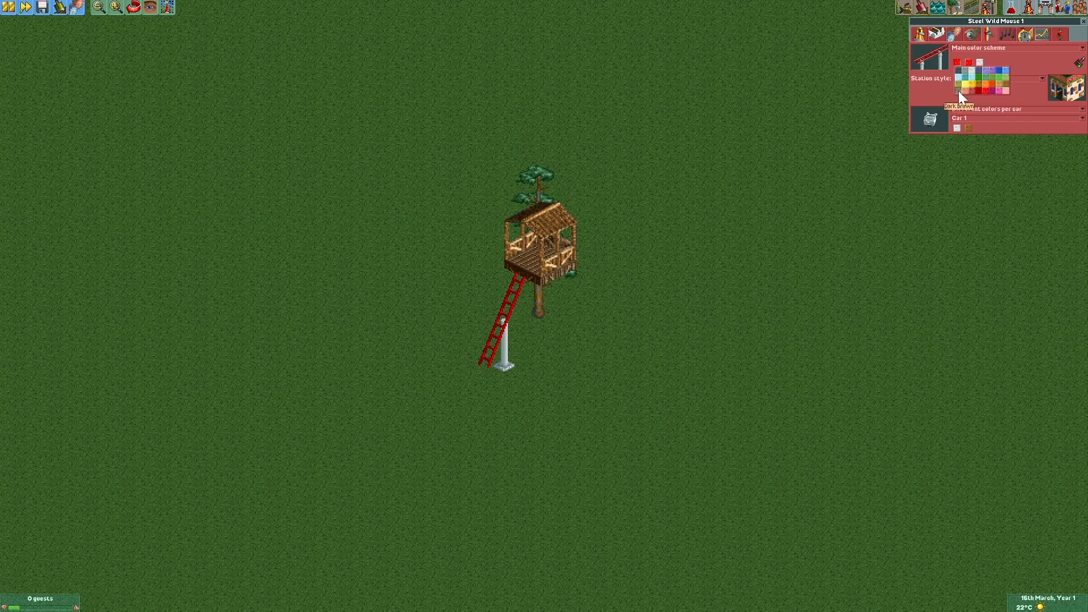
mouse_move(1015, 88)
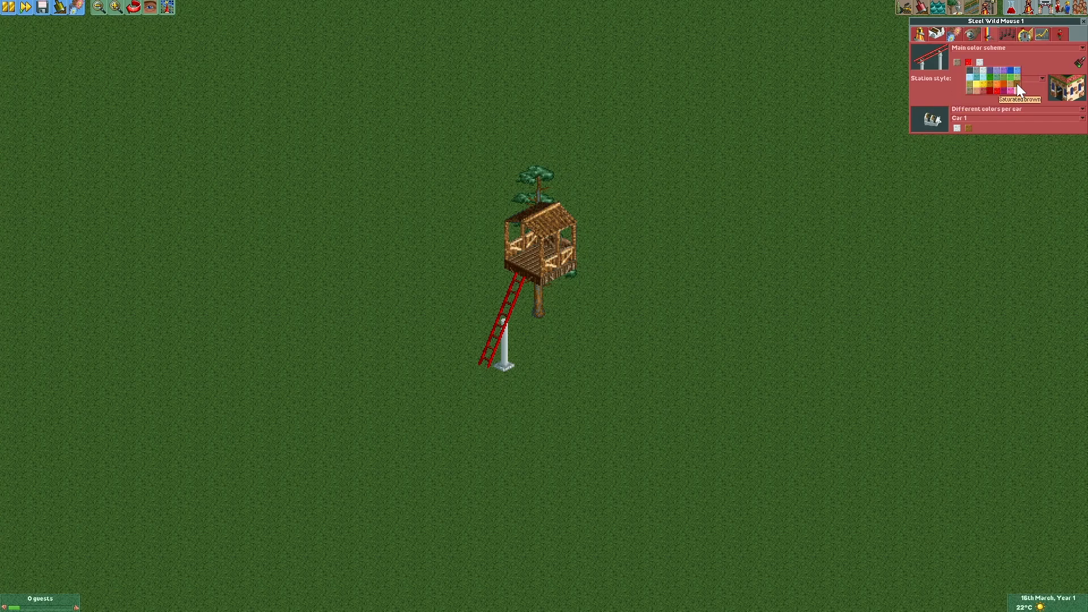
Step: Lay a footpath tile at the ladder's foot so its white support pillar disappears
click(150, 7)
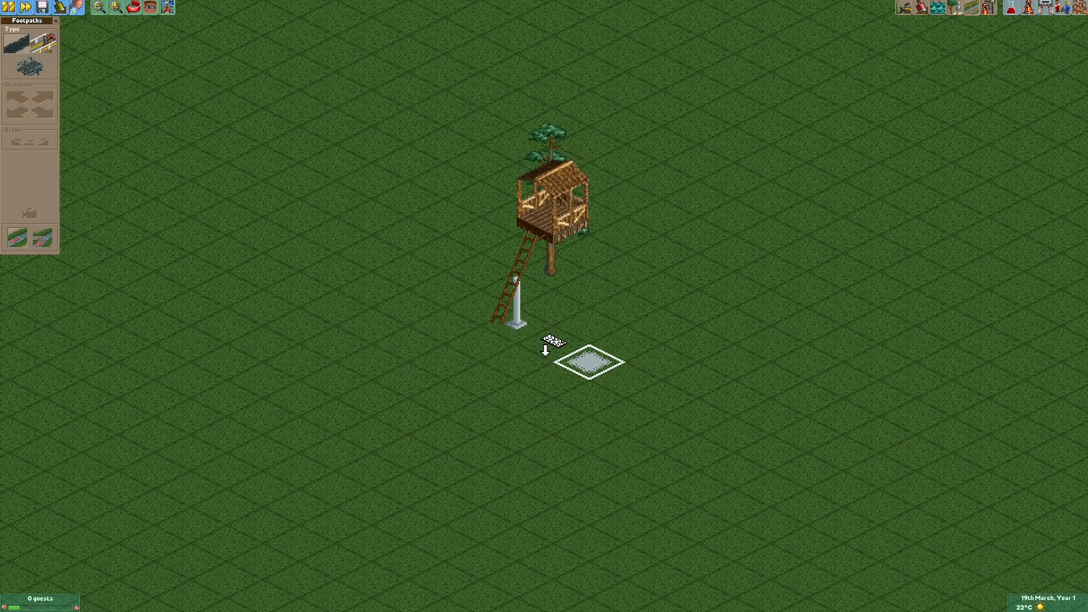
mouse_move(193, 149)
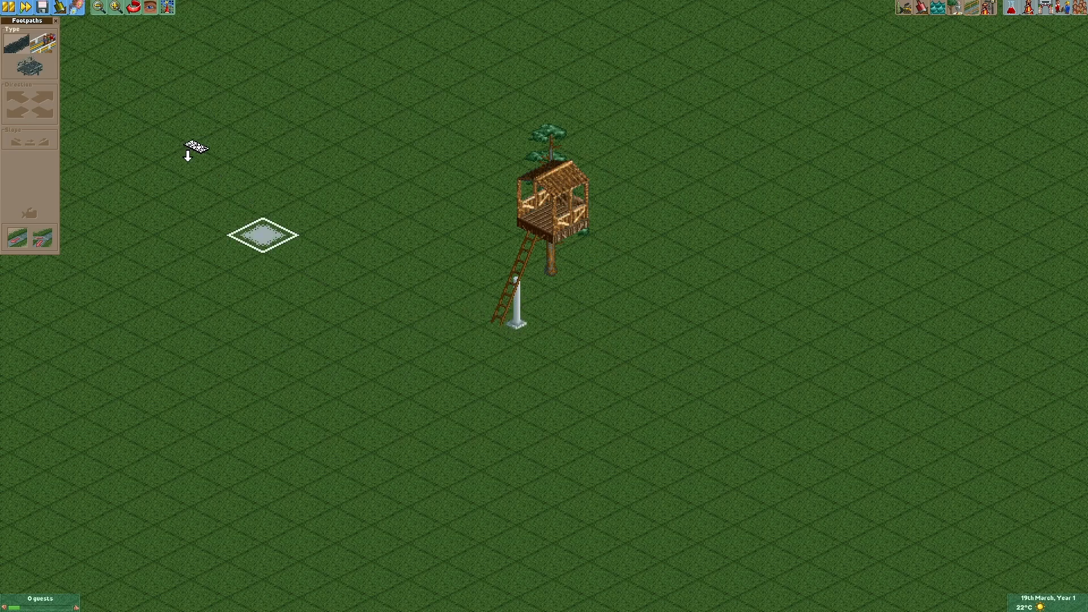
click(76, 7)
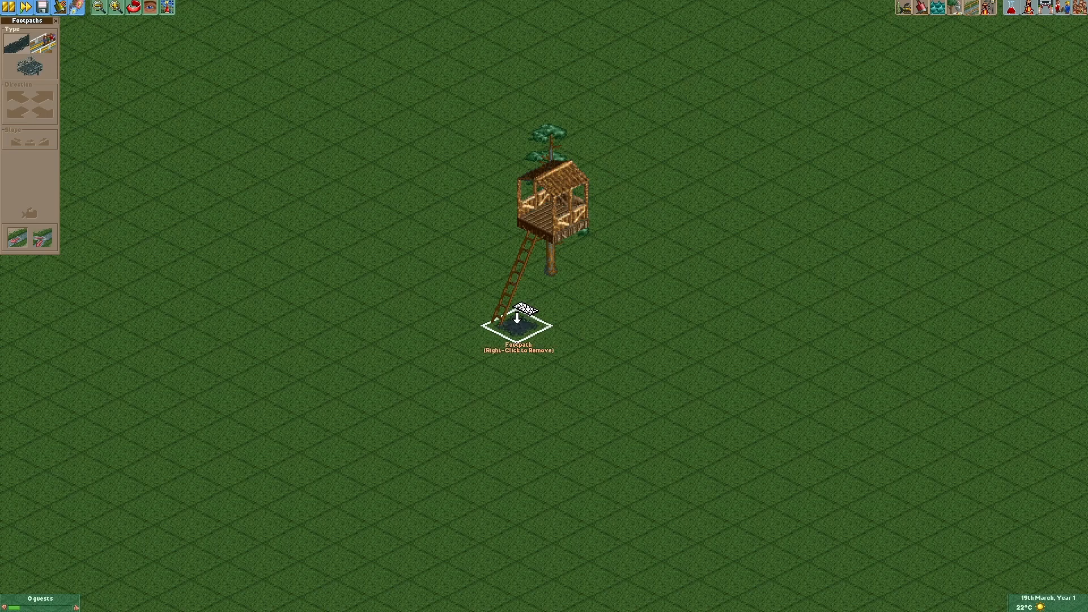
click(54, 20)
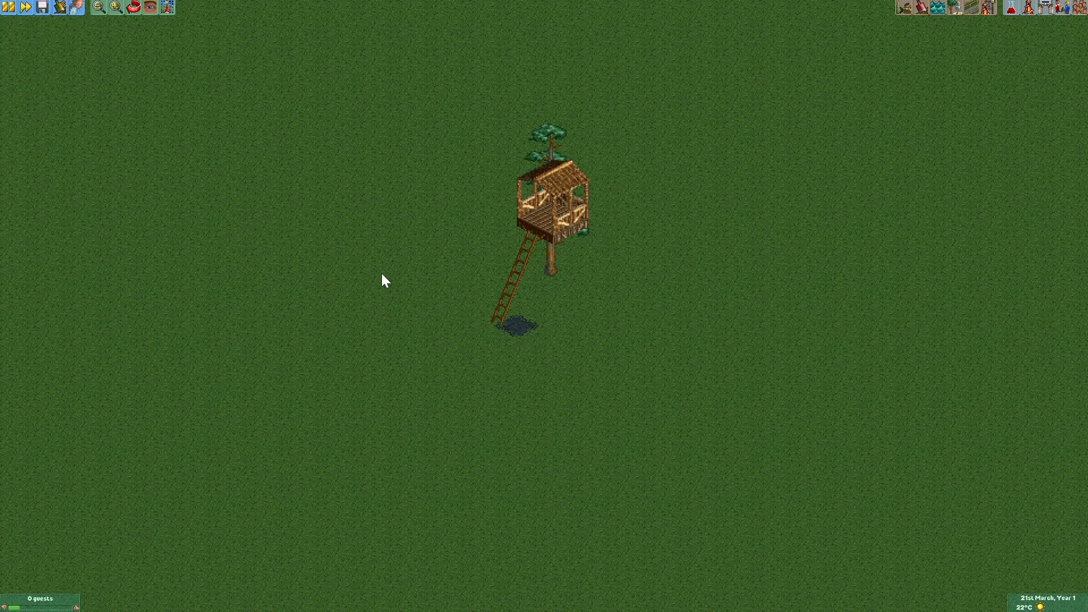
Step: In Tile Inspector, lower the ladder-foot Footpath base height from 14 to 13
click(167, 7)
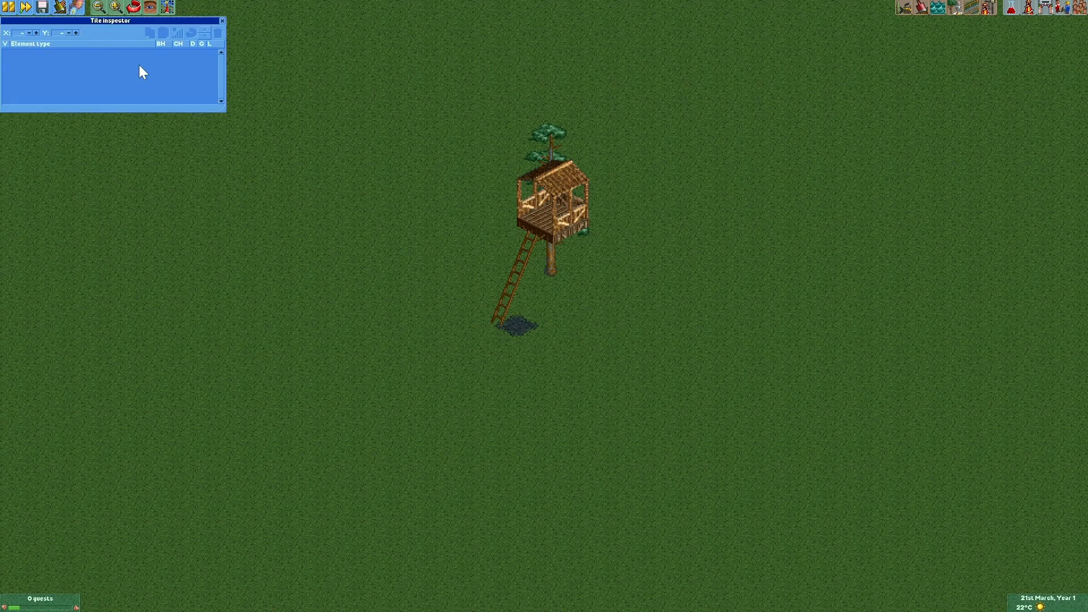
click(516, 325)
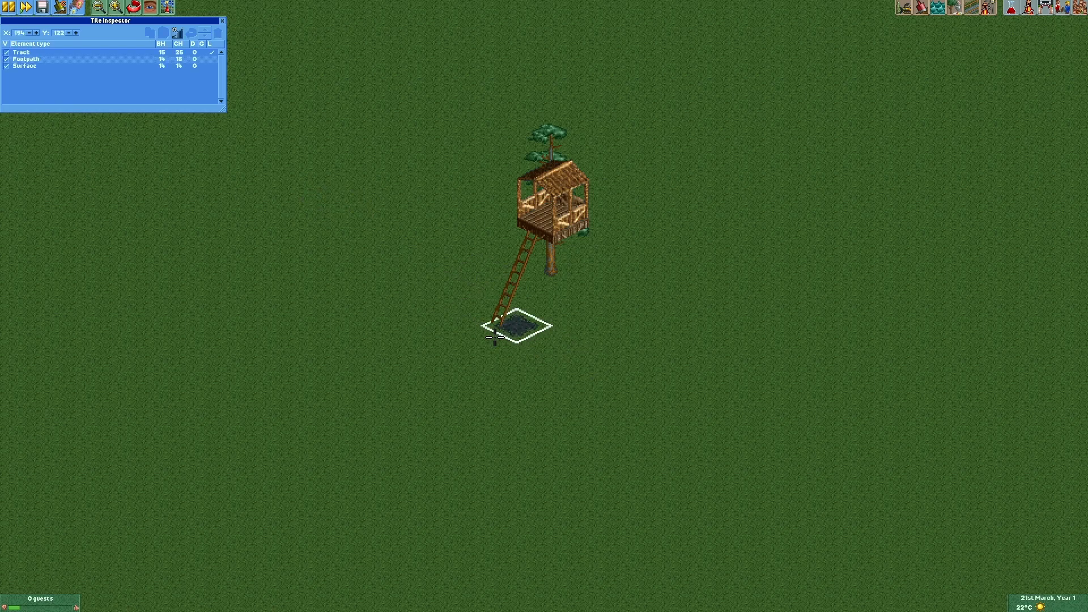
click(26, 59)
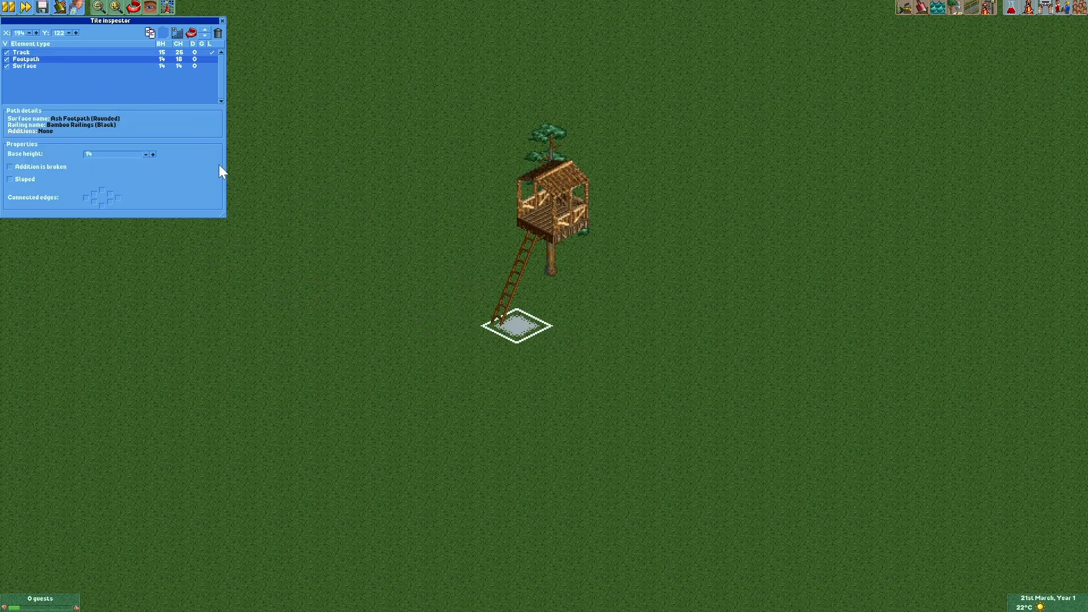
mouse_move(147, 164)
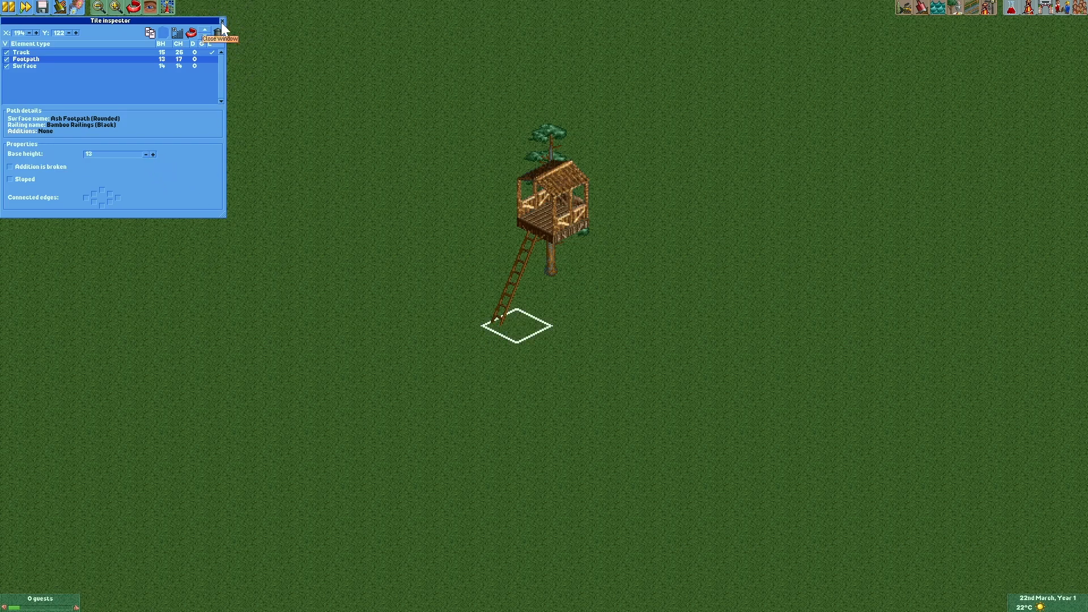
click(222, 20)
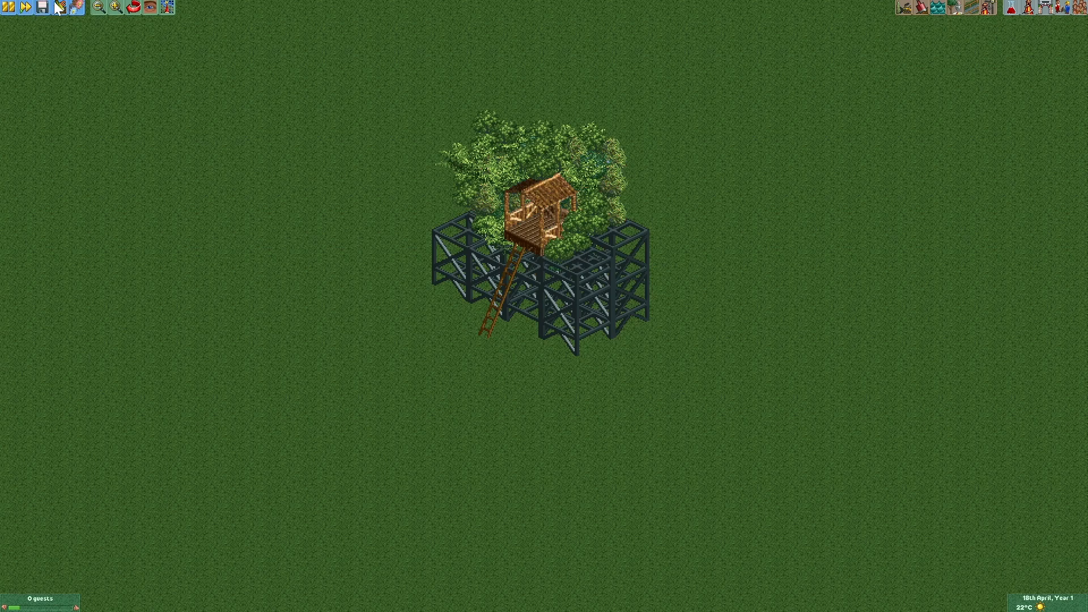
Step: In Tile Inspector, move a bush tile's Surface element up above two raised bushes
click(73, 7)
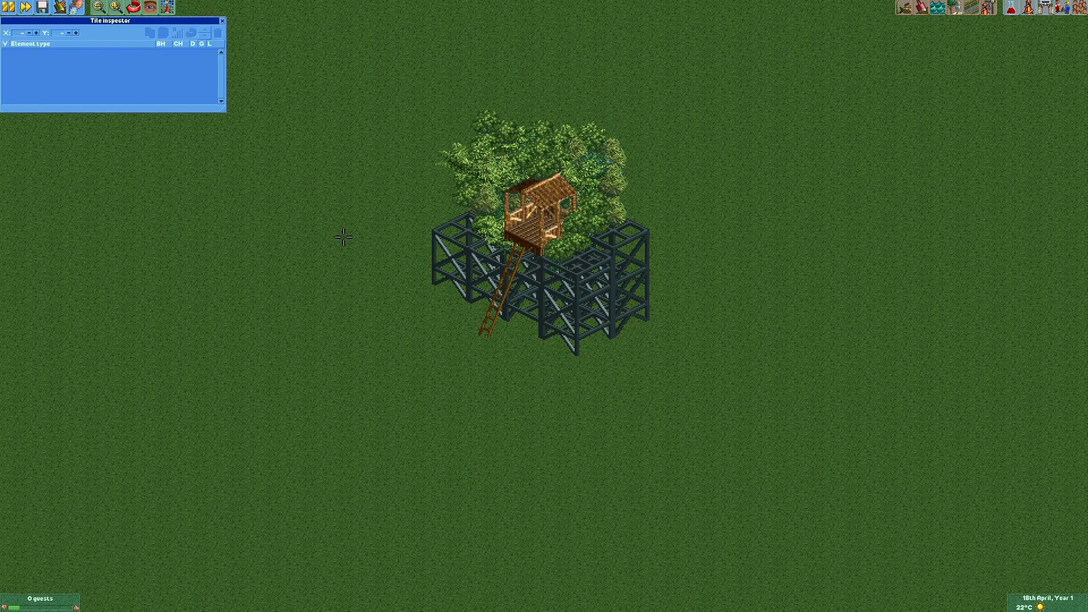
click(577, 353)
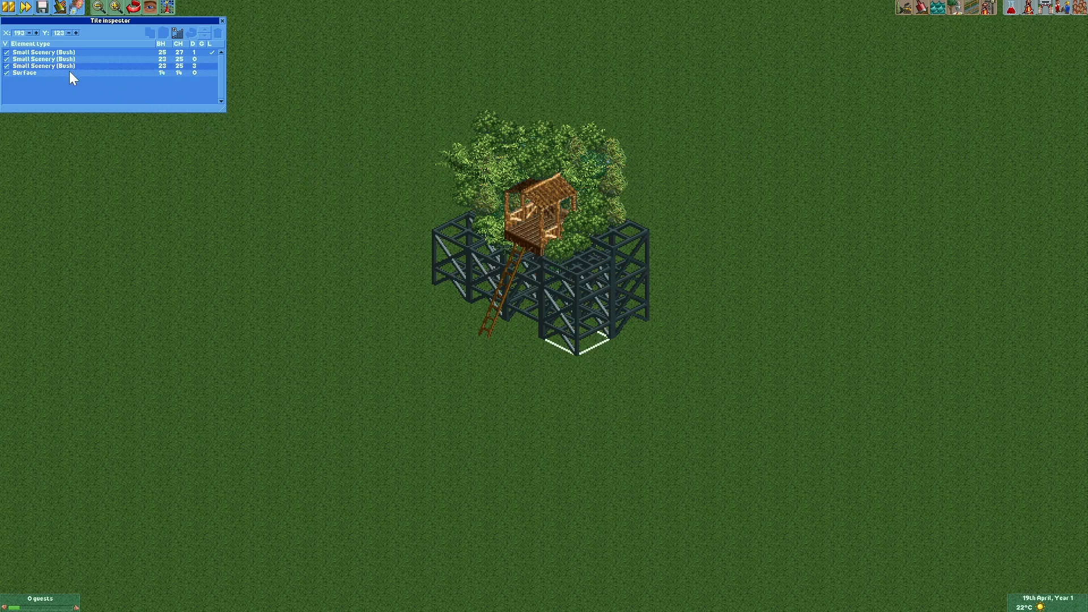
click(24, 72)
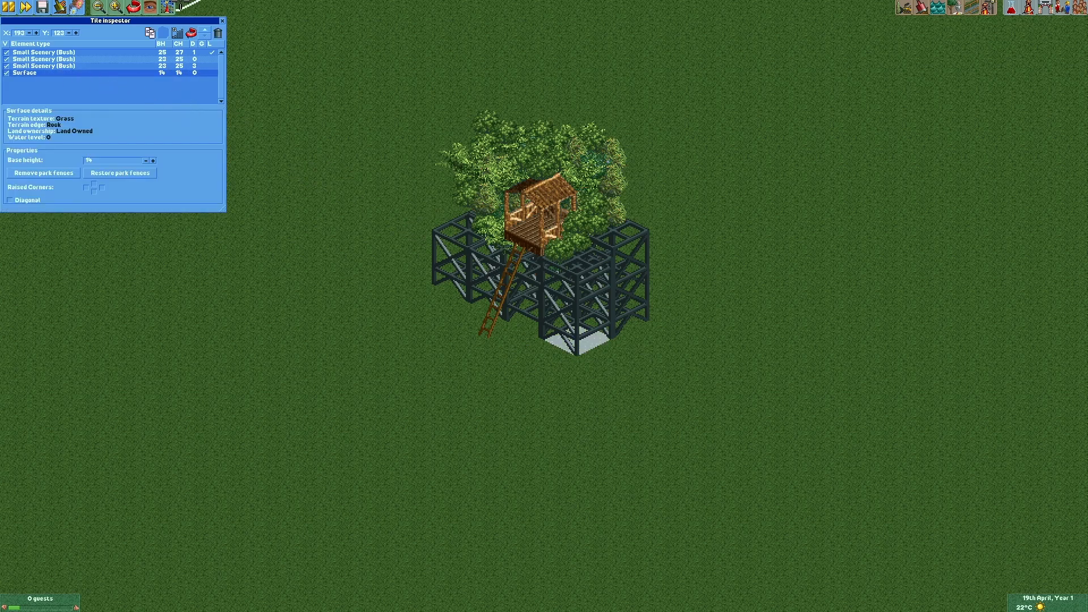
click(205, 32)
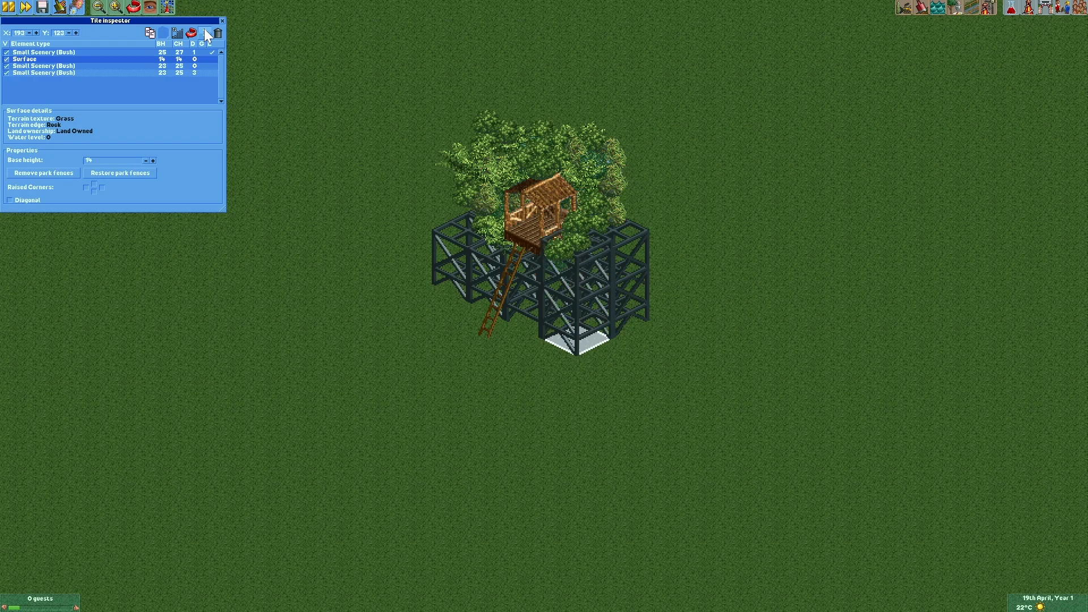